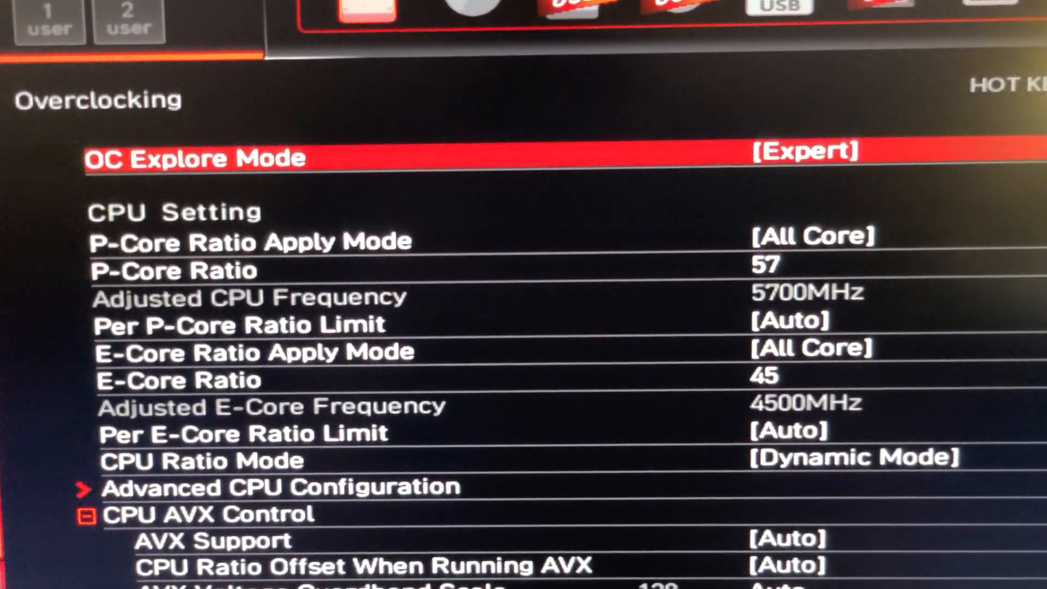
- Open the E-Core Ratio field (value 45) after setting P-Core Ratio to 57
left_click(167, 271)
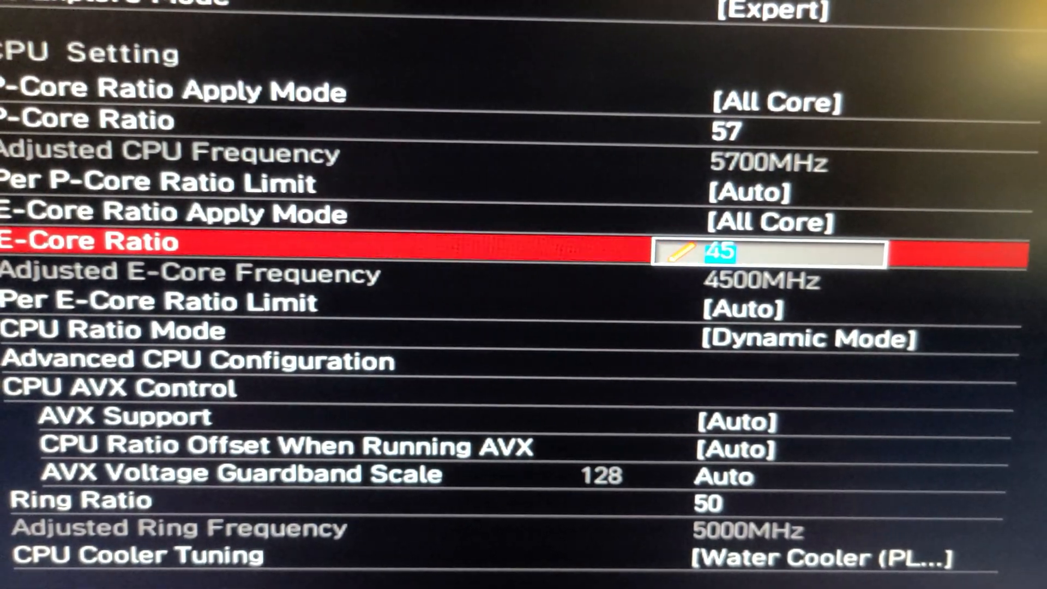
- Confirm the ratio and scroll past Ring Ratio 50 to the CPU BCLK settings
key("Enter")
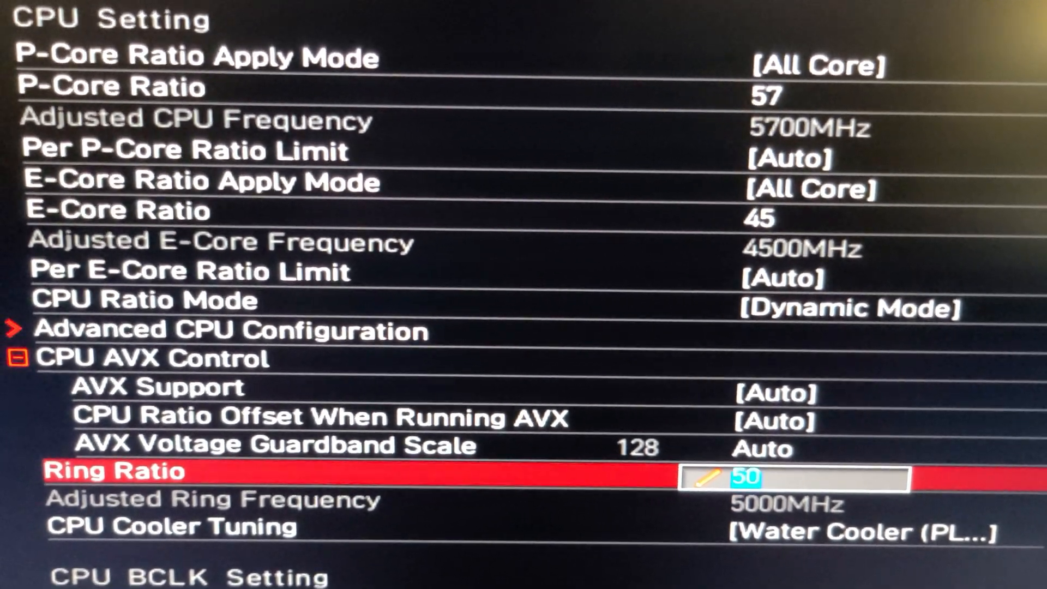
scroll("down", 3)
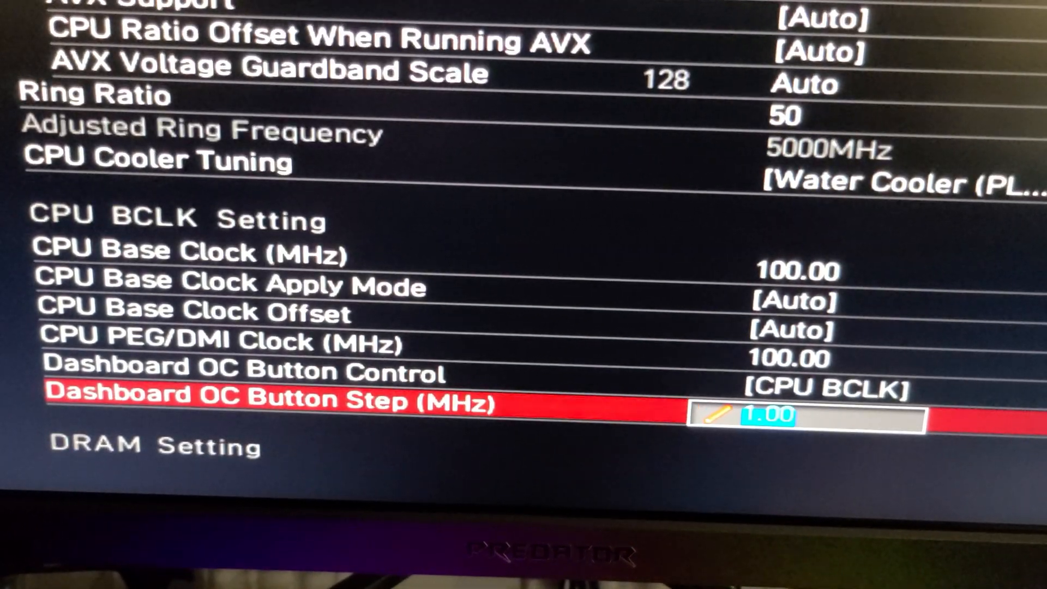
- Scroll through DRAM Setting to Voltage Setting showing CPU Core Voltage 1.285
scroll("down", 3)
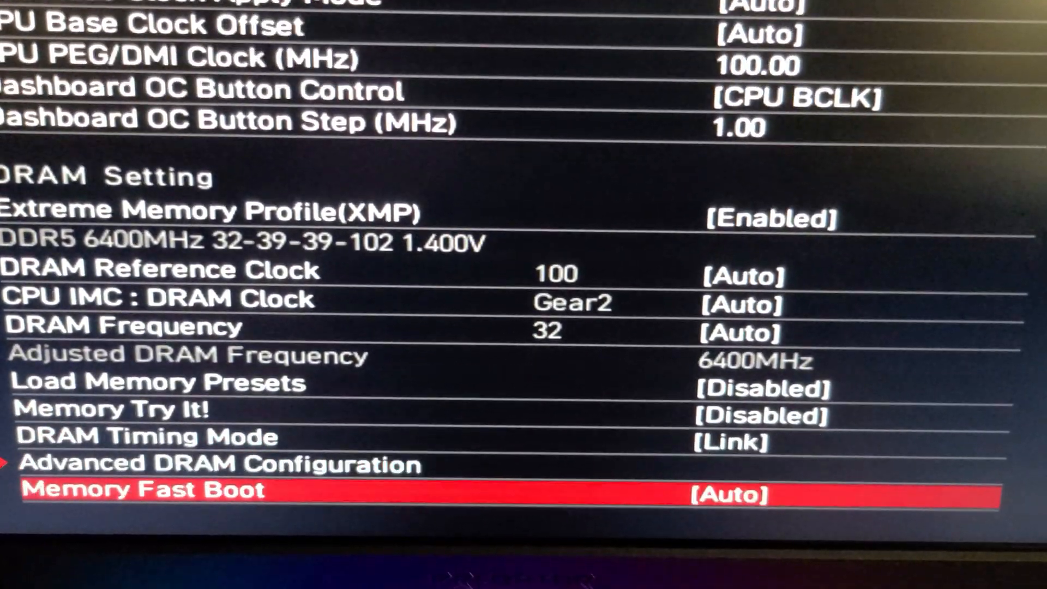
scroll("down", 3)
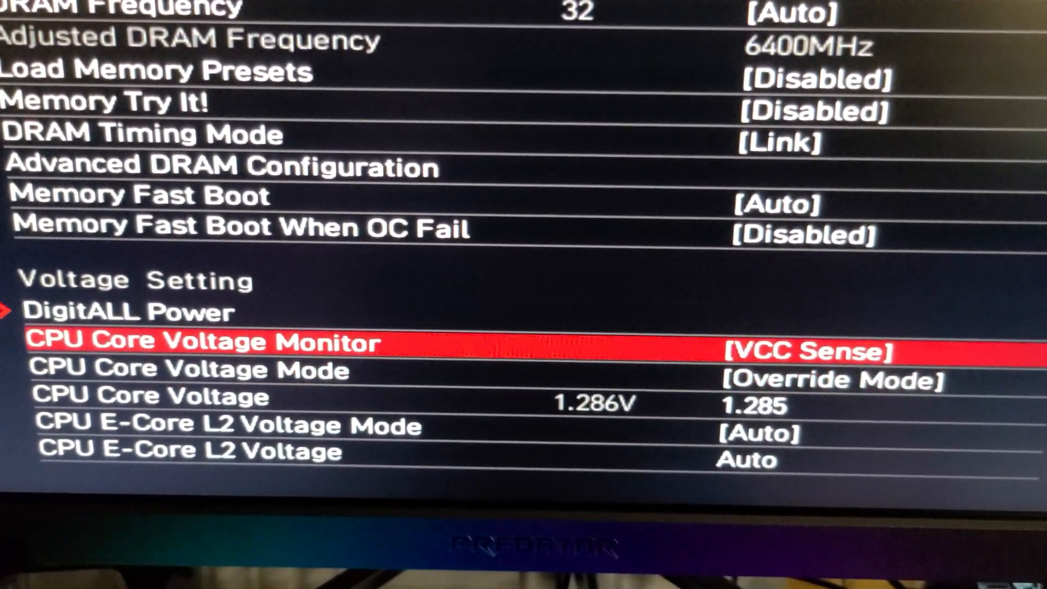
key("down")
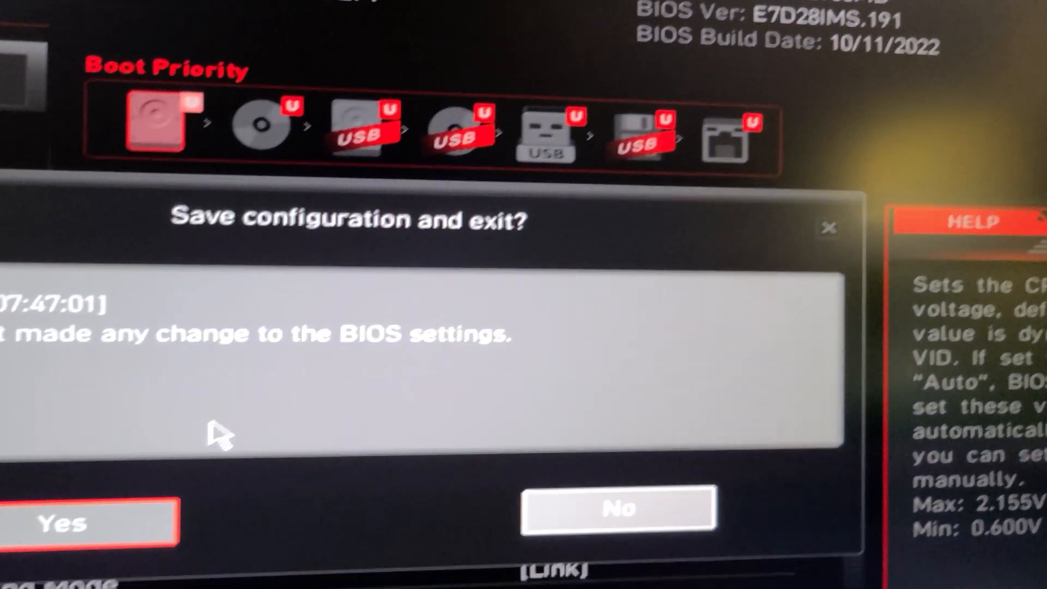
- Confirm Yes on 'Save configuration and exit?' to reboot with the overclock
left_click(617, 508)
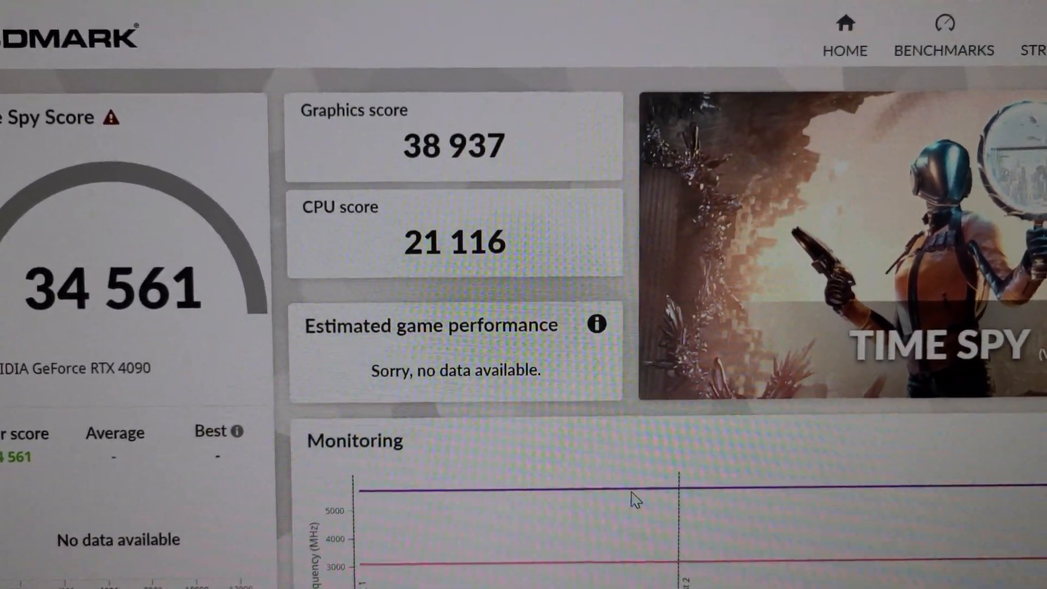
- Scroll the Time Spy results from score 34 561 down to the Monitoring graph
scroll("down", 3)
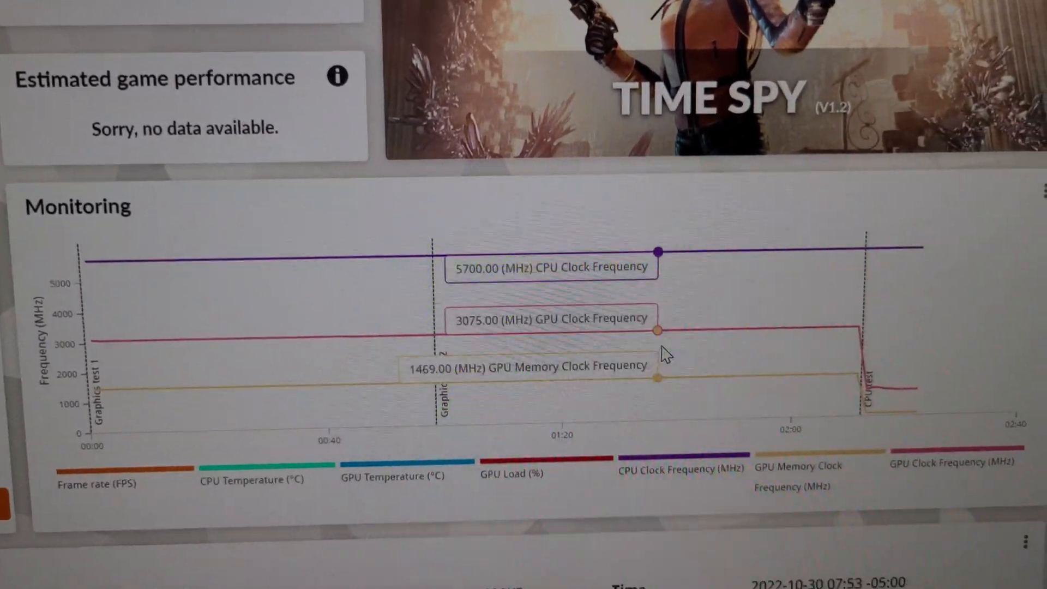
scroll("down", 3)
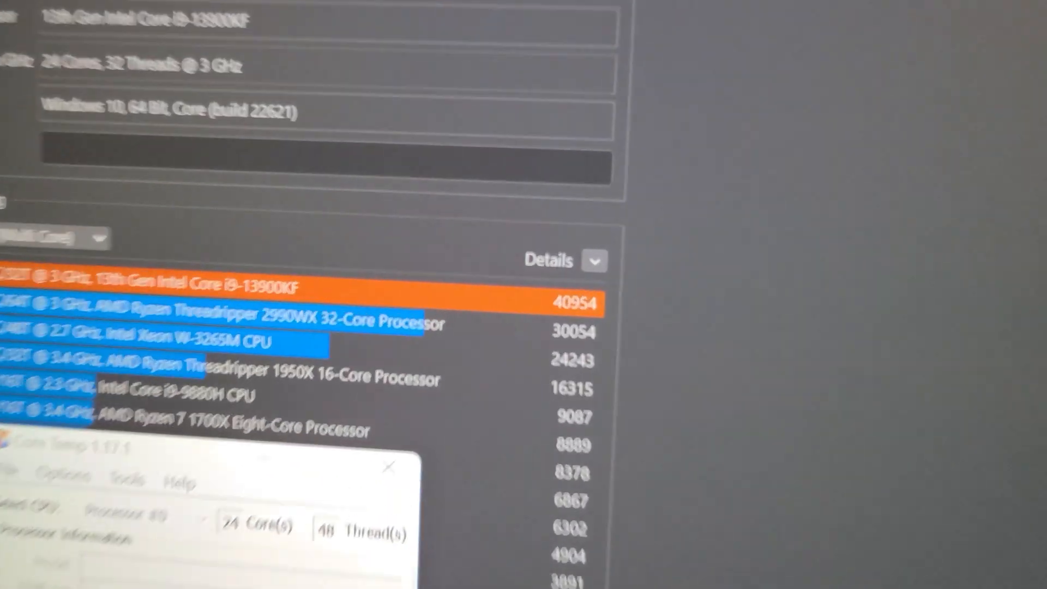
- Scroll the CPU (Multi Core) ranking, where the i9-13900KF leads at 40954
scroll("down", 3)
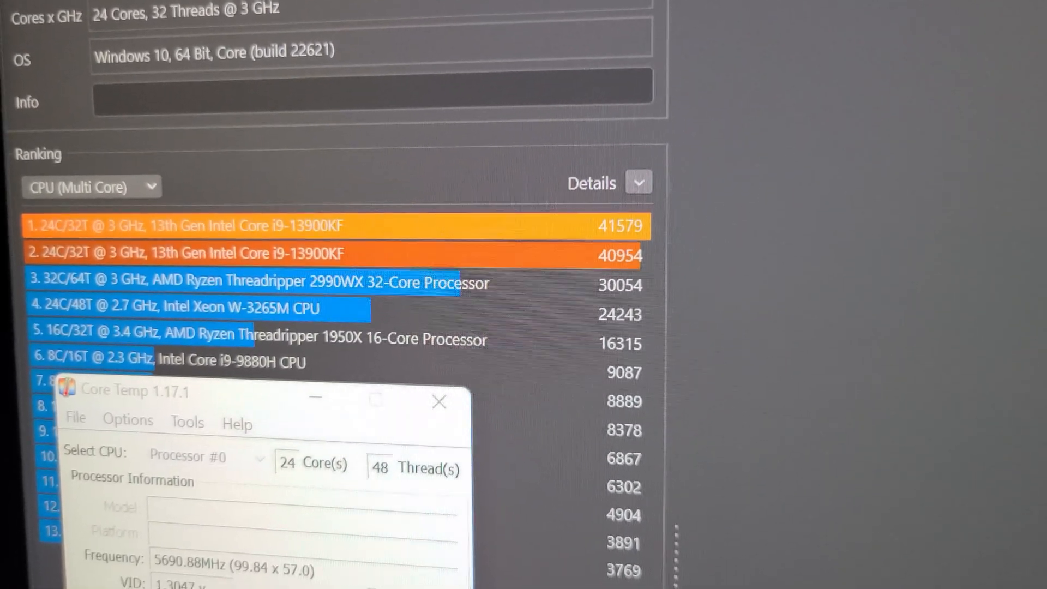
- Scroll the ranking to view the new 41579 multi-core score above 40954
scroll("down", 3)
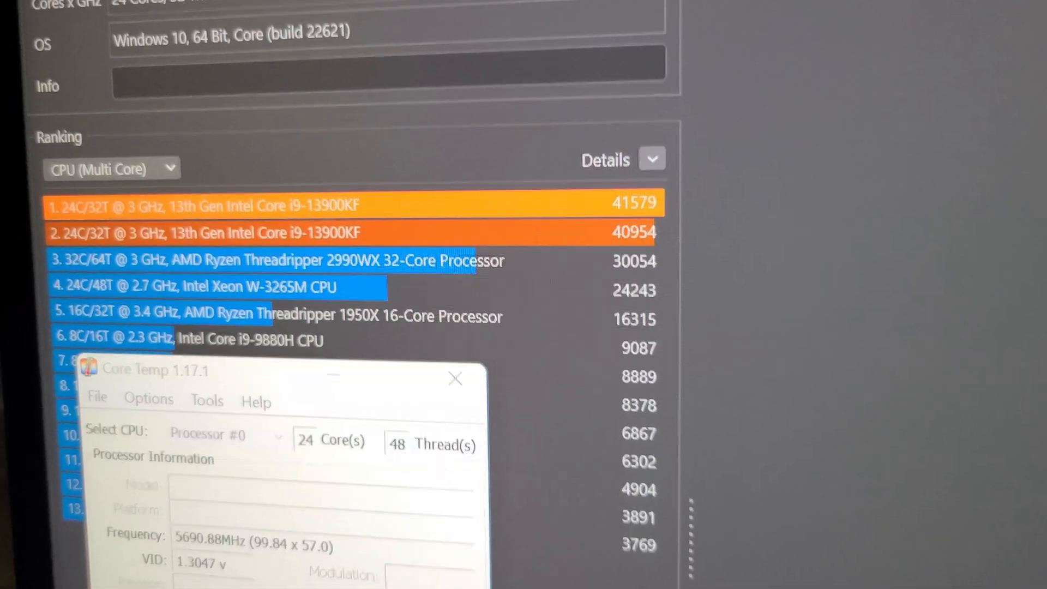